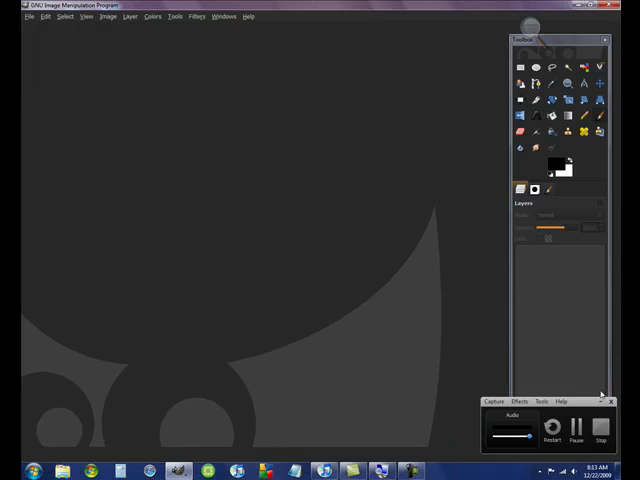
- Start a new image from the File menu
left_click(610, 400)
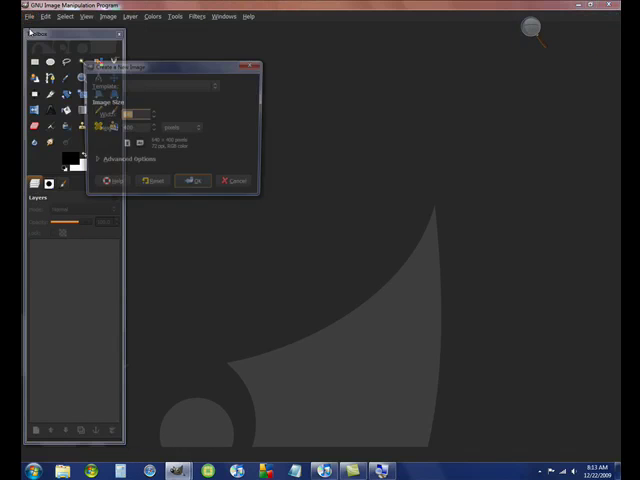
left_click(192, 180)
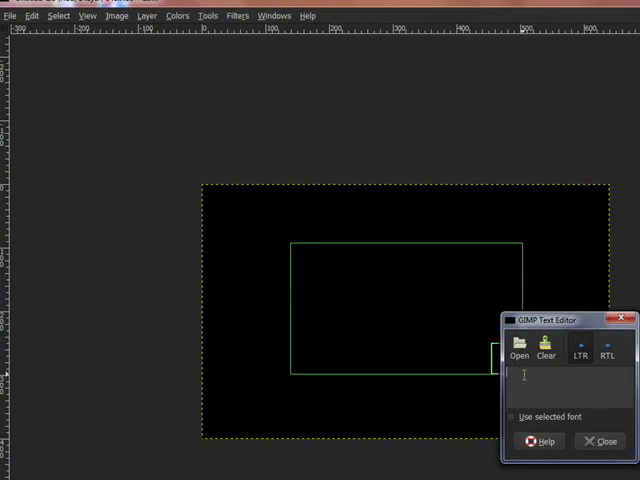
- Enter the text 'DMTKiller' in Segoe Script Bold at 50 px with an orange colour
type("DMTKi")
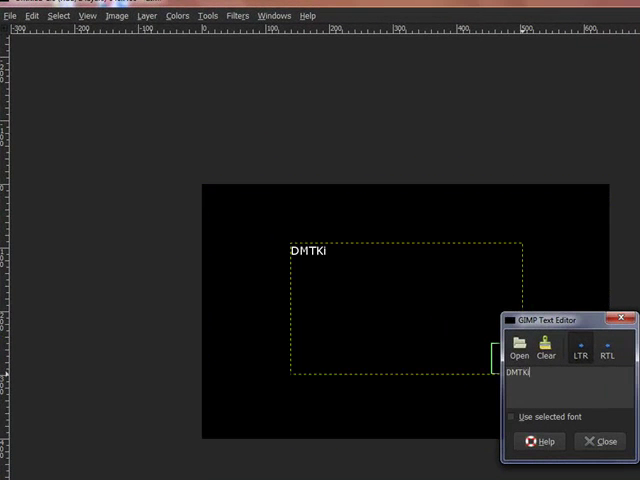
type("ller")
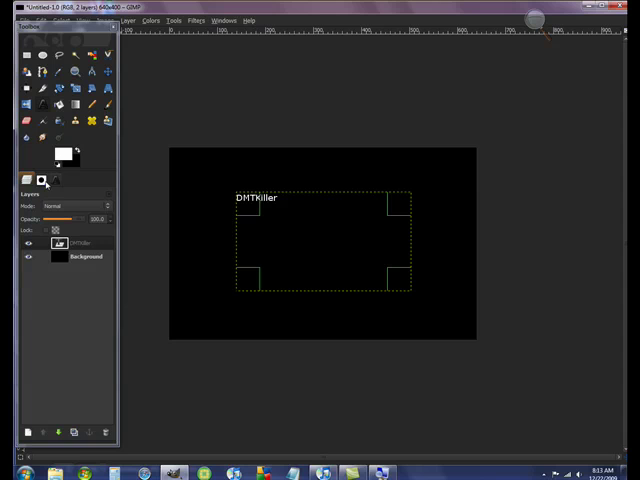
left_click(42, 180)
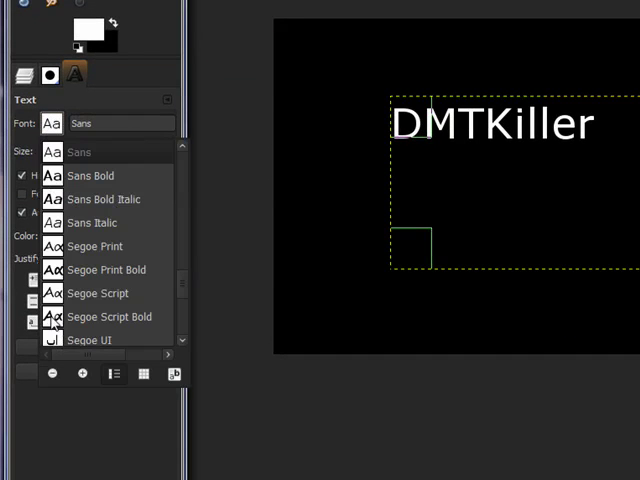
left_click(108, 316)
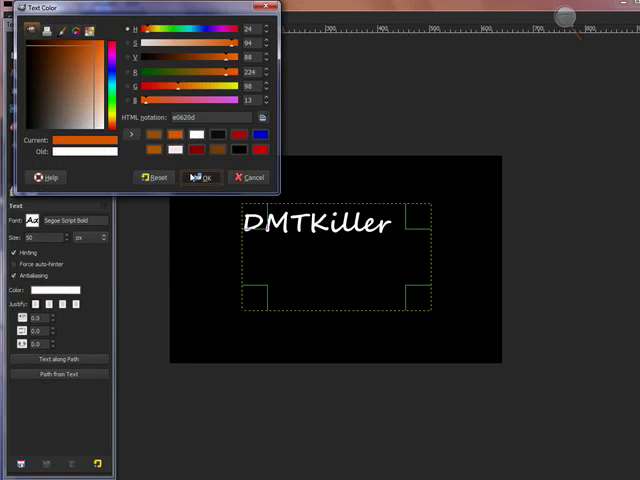
left_click(200, 176)
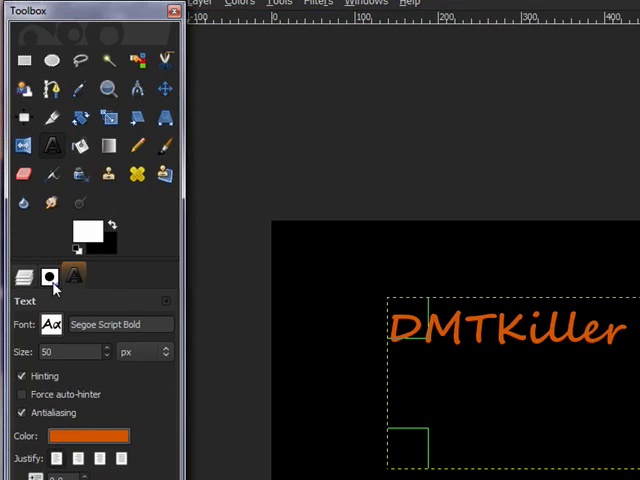
- Switch to the Rectangle Select tool to mark the upper half of the lettering
left_click(24, 276)
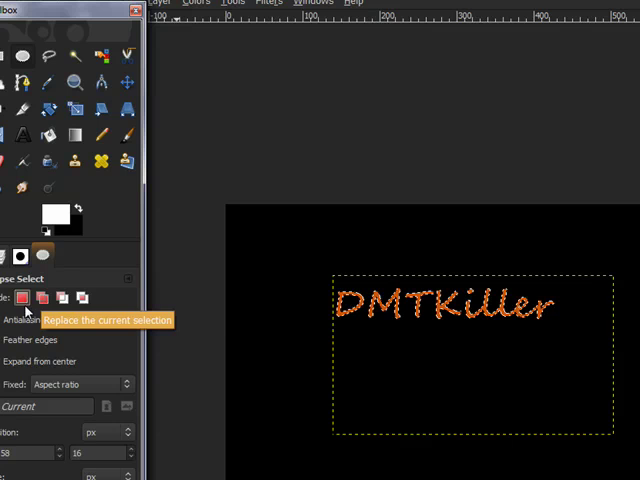
mouse_move(84, 300)
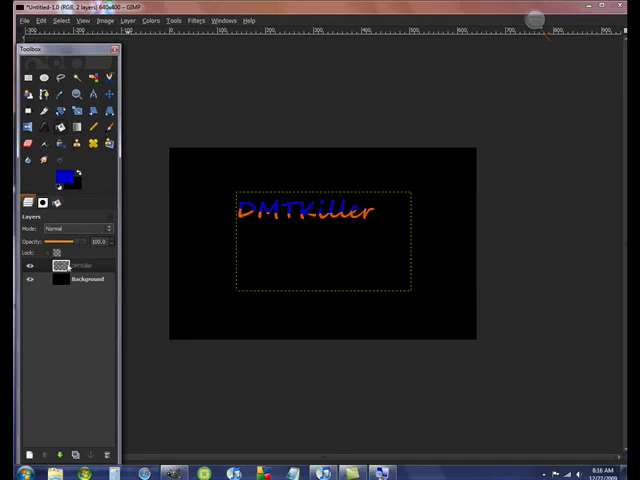
- Grow the selection around the DMTKiller text layer and bring up the foreground colour chooser for the outline
left_click(78, 264)
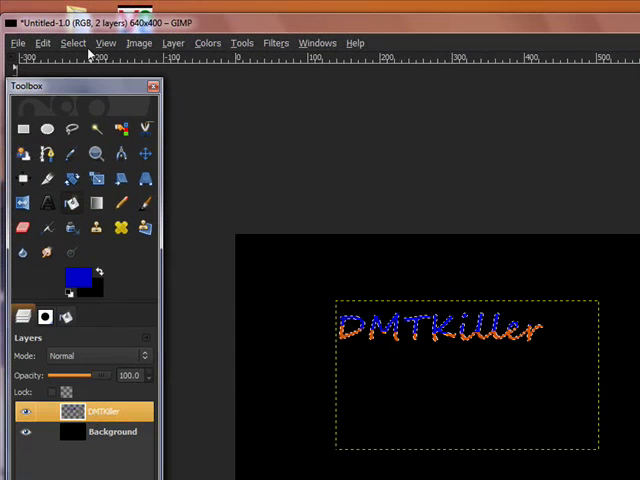
left_click(72, 42)
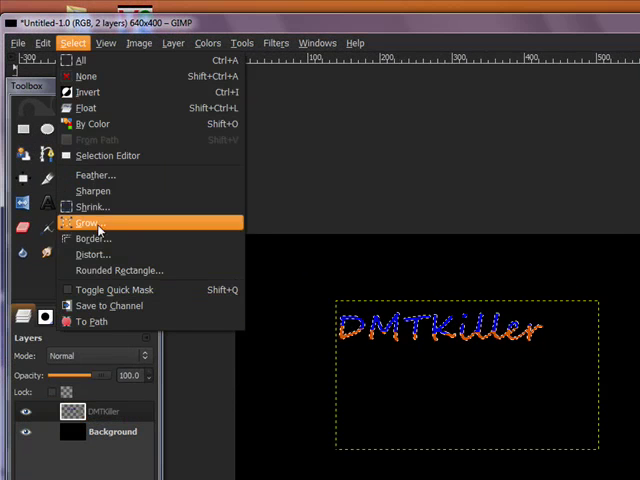
left_click(86, 222)
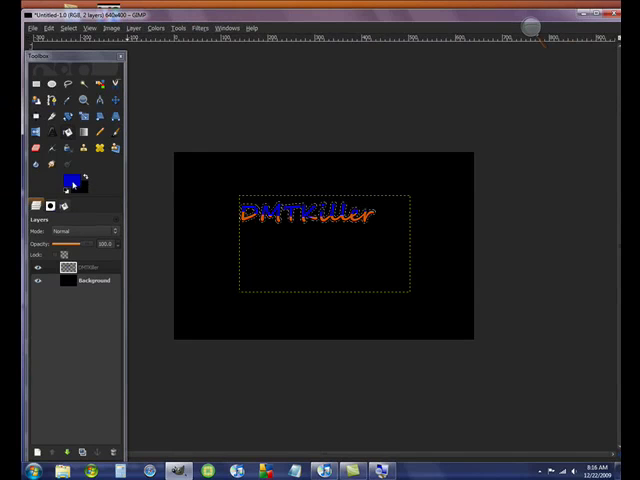
left_click(72, 176)
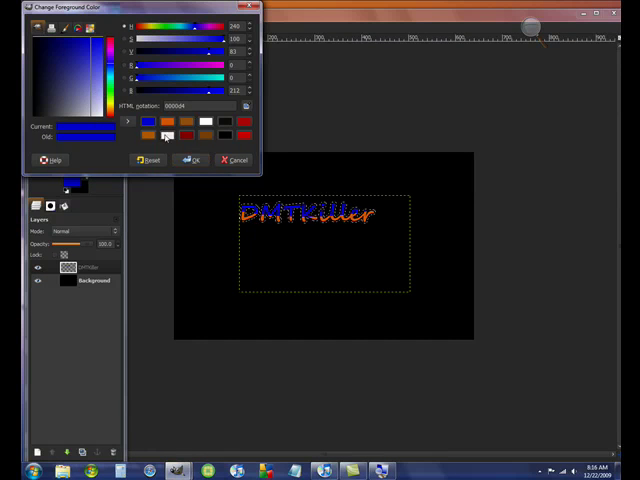